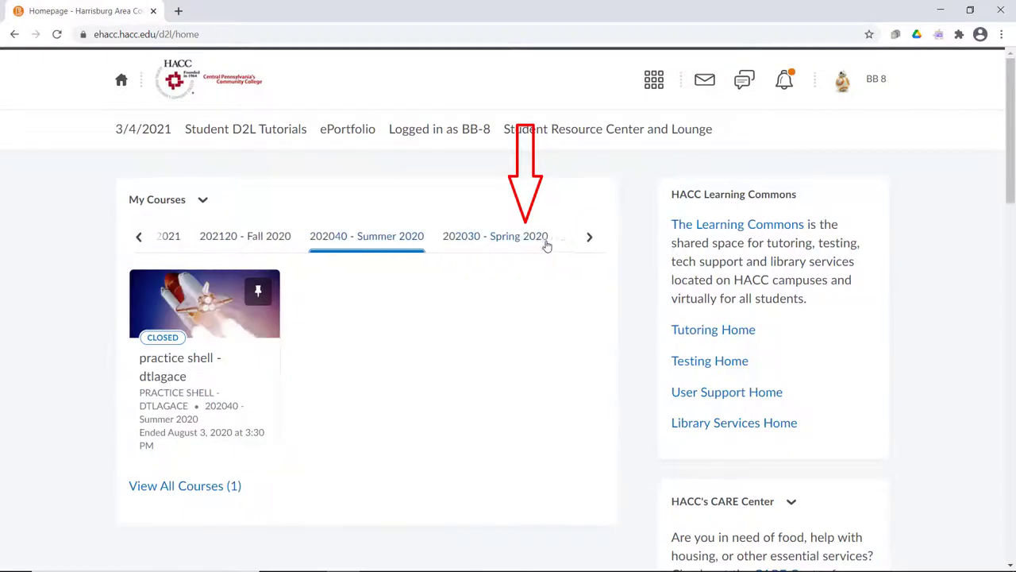
pyautogui.moveTo(635, 308)
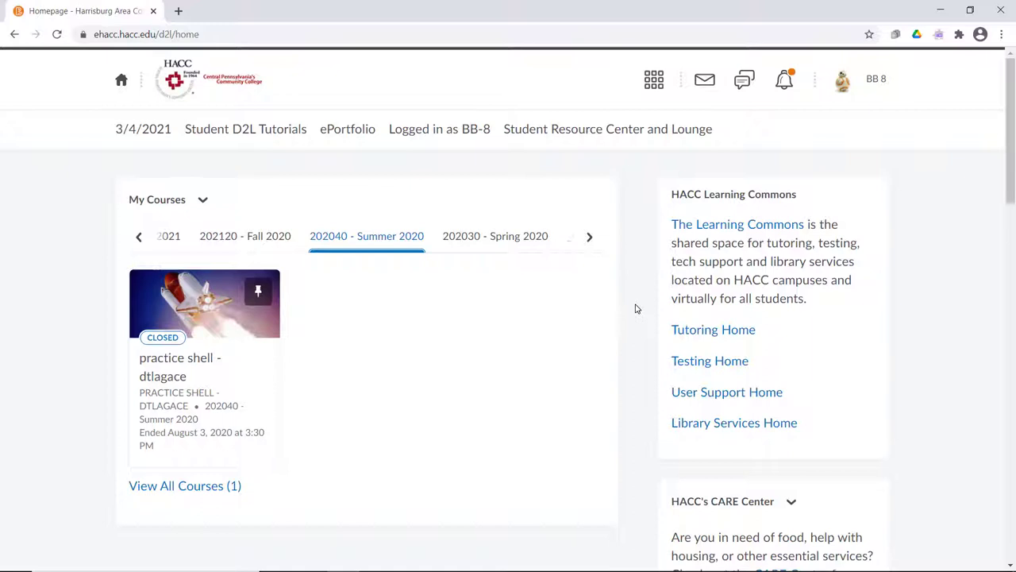
pyautogui.moveTo(247, 308)
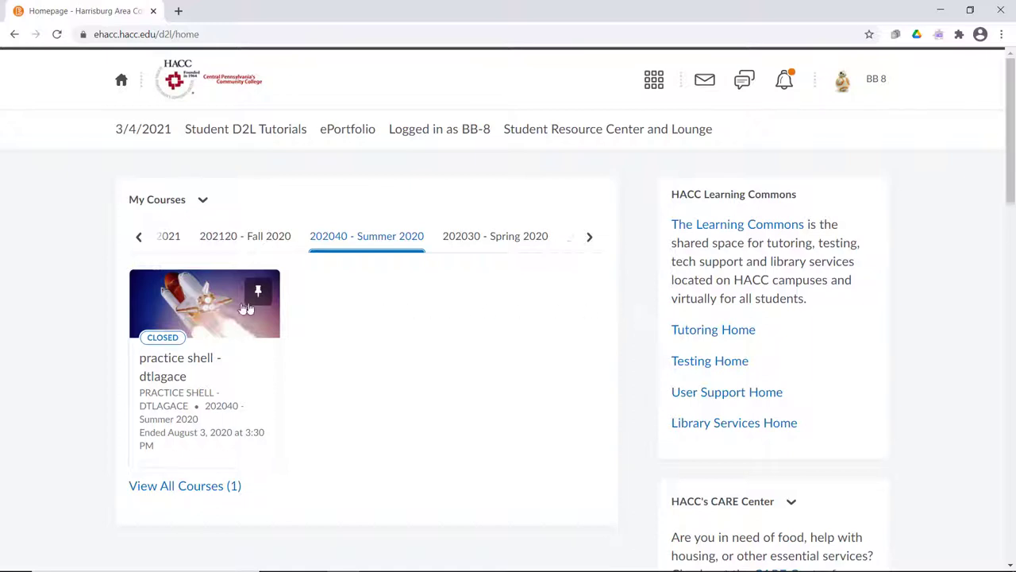
# Enter the closed practice shell course, view Content, then show the Discussions list with Student Introductions.
pyautogui.click(203, 305)
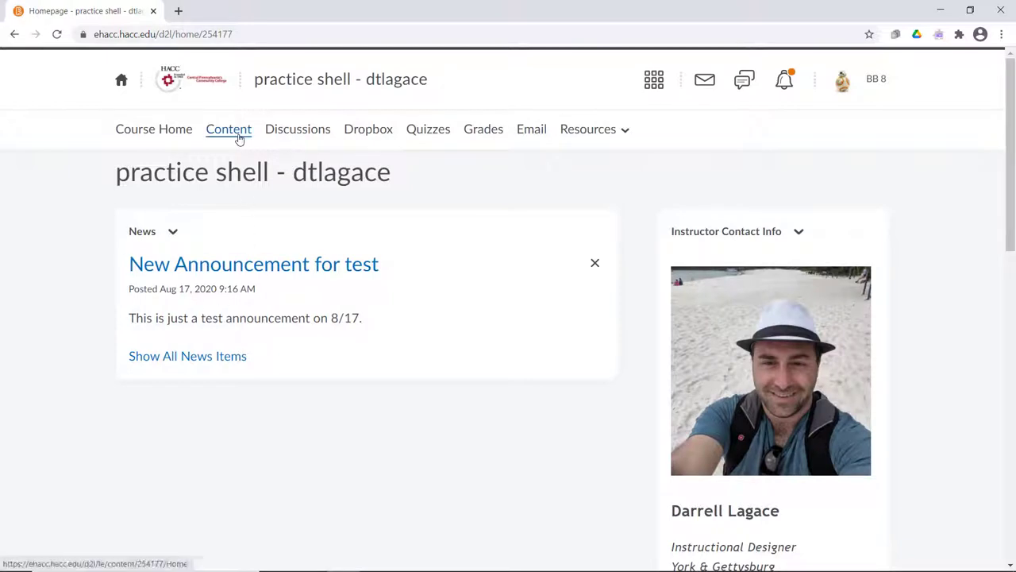
pyautogui.click(229, 129)
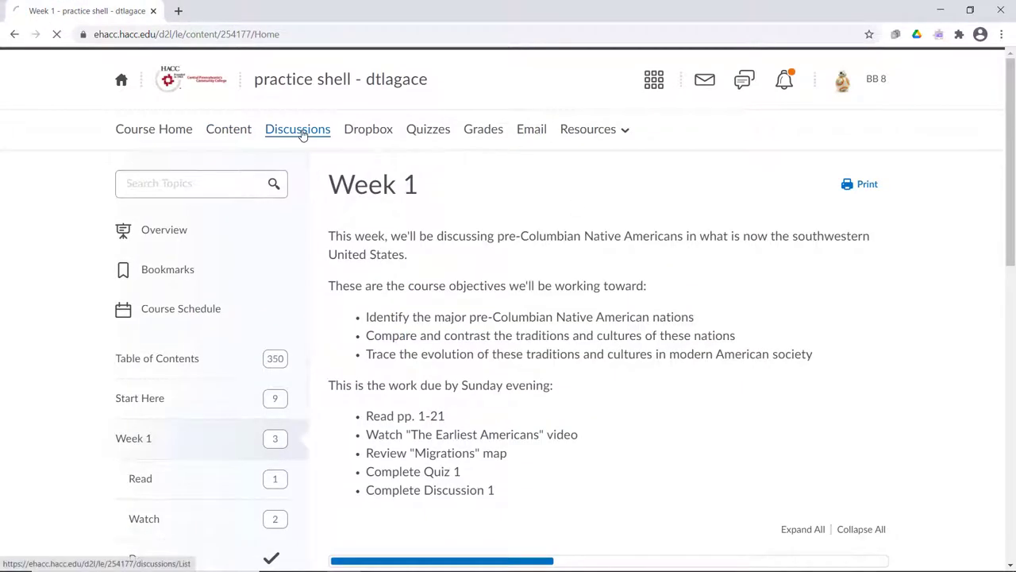
pyautogui.click(297, 129)
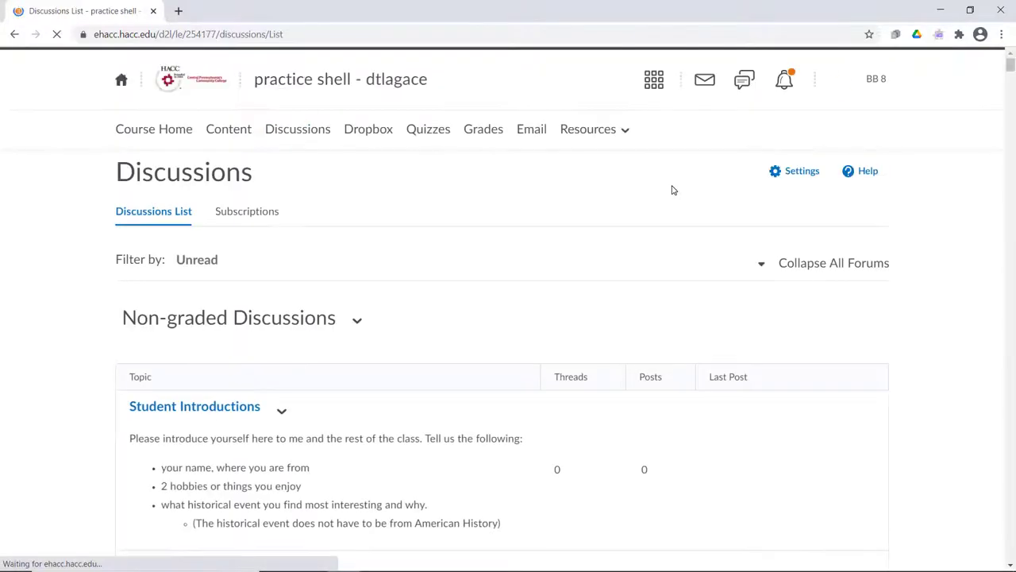
pyautogui.scroll(-3)
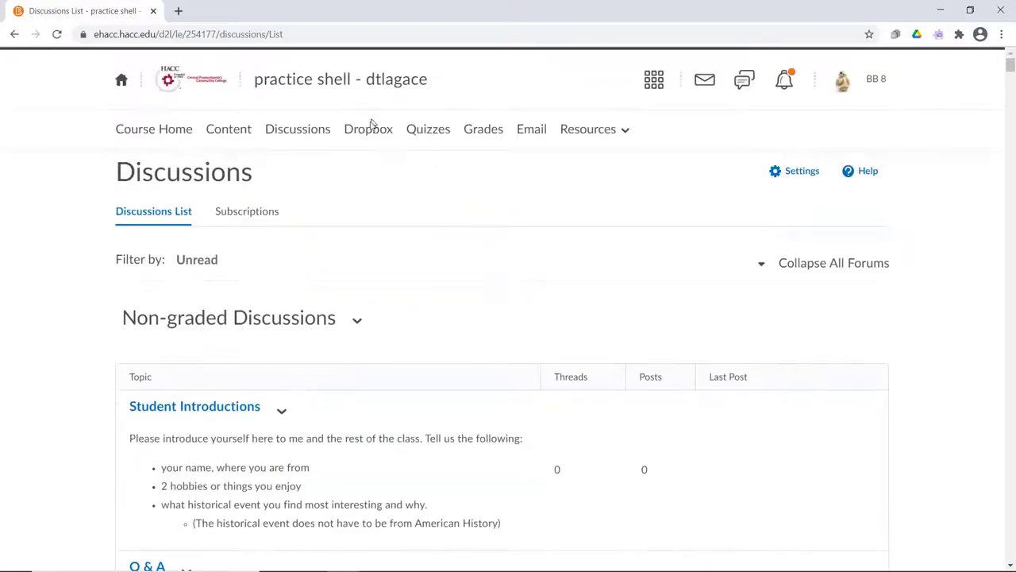
# Check the Dropbox folders, then the Quizzes list and the Quiz 1 summary.
pyautogui.click(369, 129)
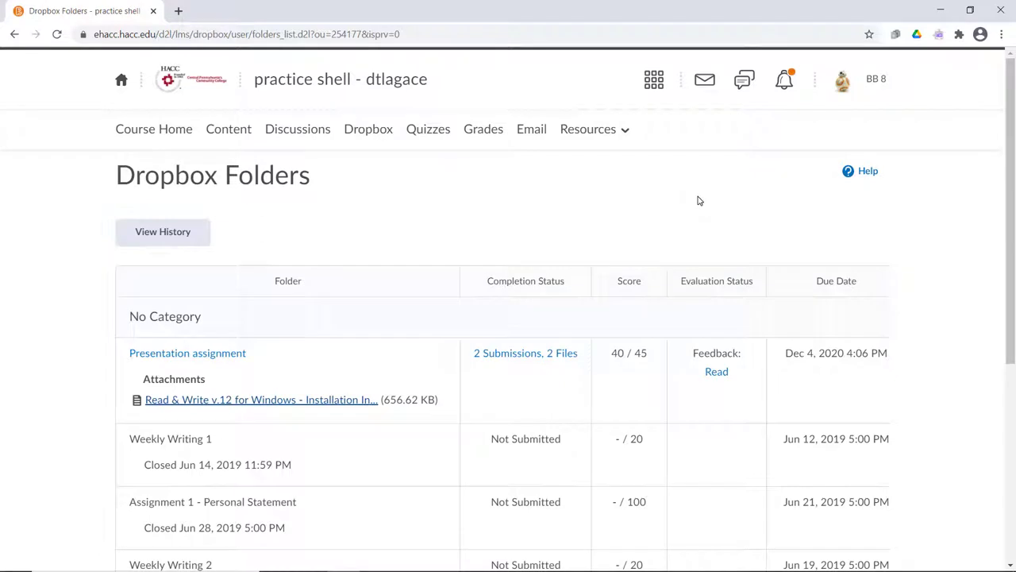
pyautogui.moveTo(697, 199)
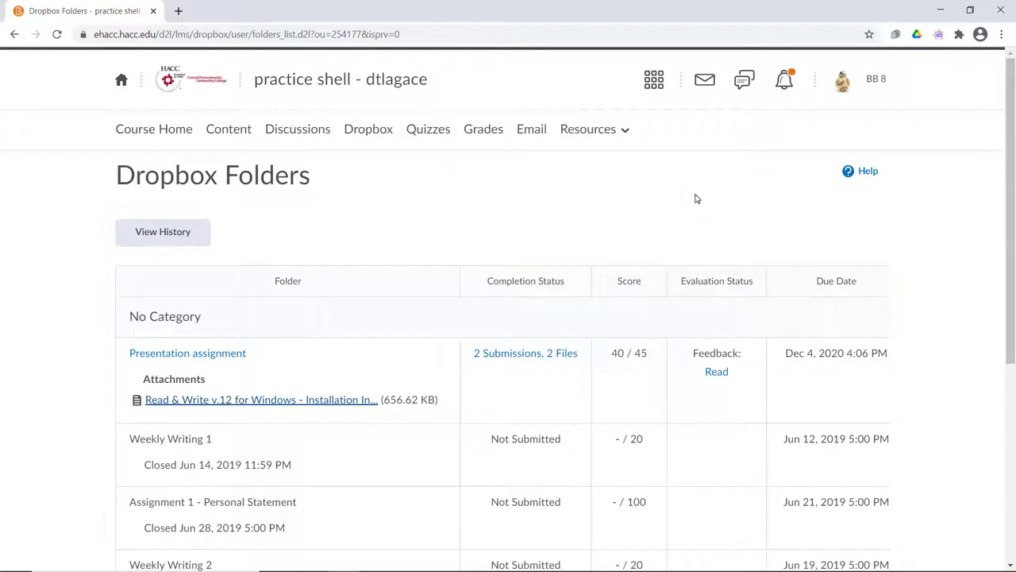
pyautogui.click(428, 129)
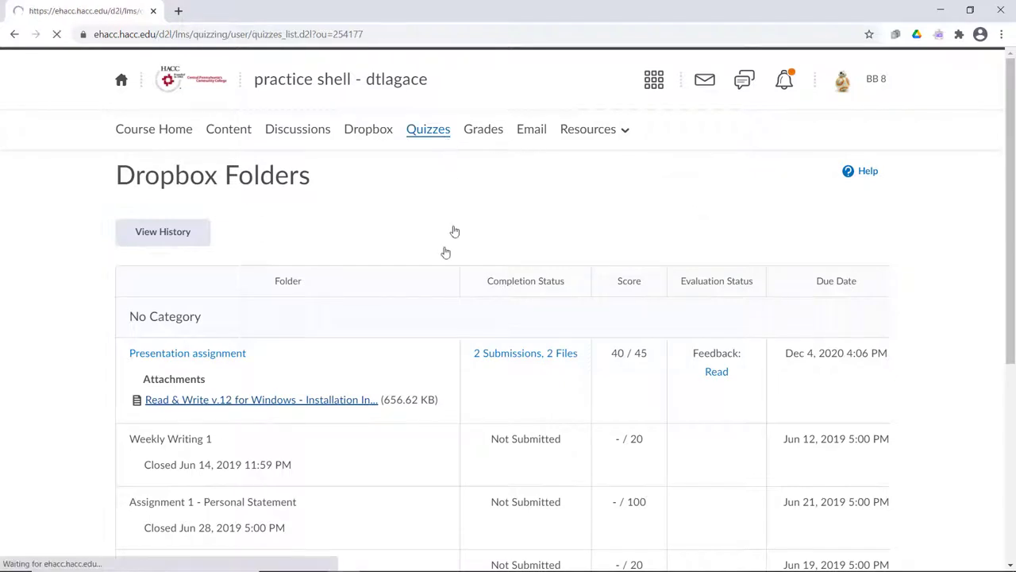
pyautogui.click(428, 129)
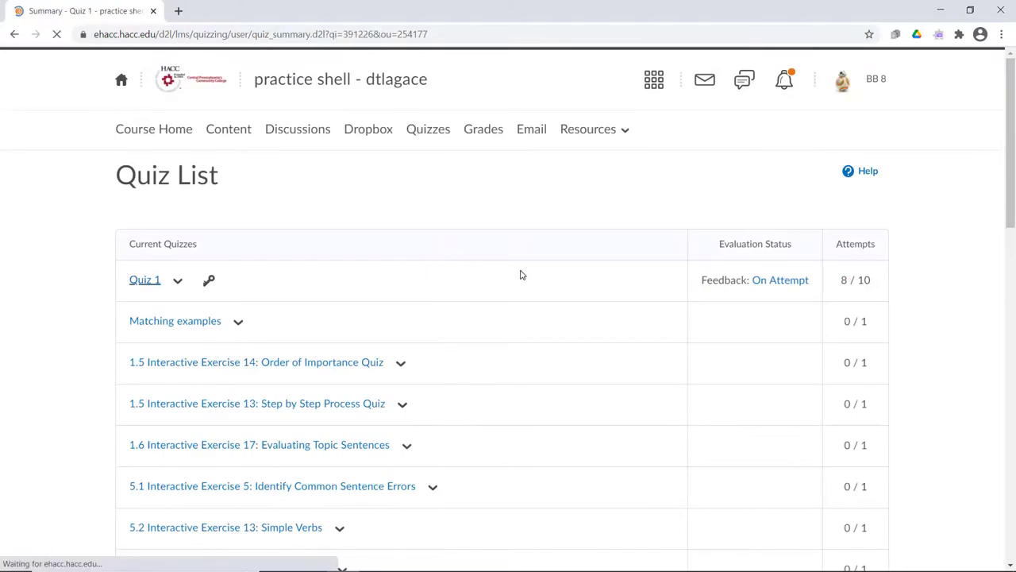
pyautogui.click(145, 280)
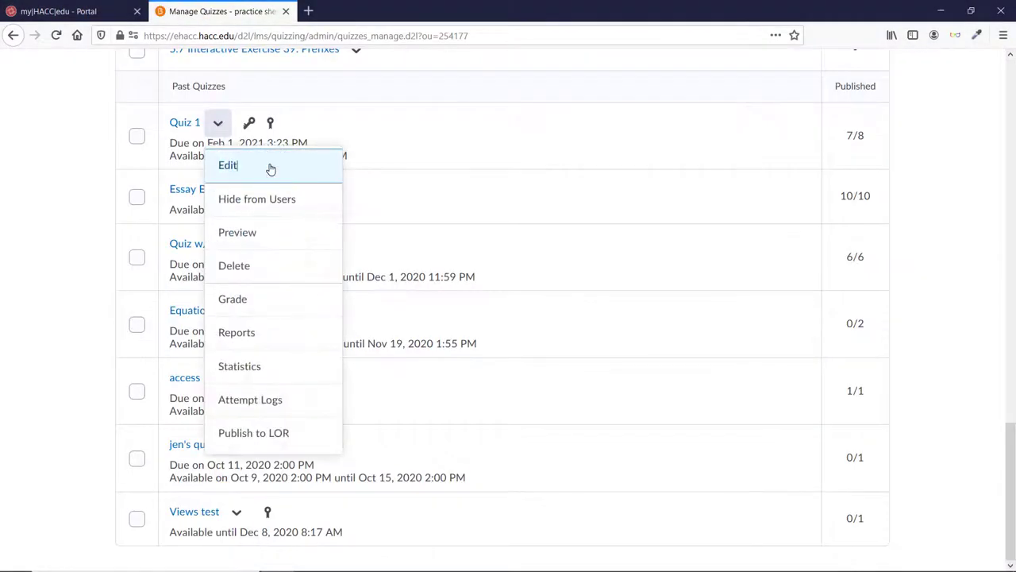
pyautogui.click(229, 165)
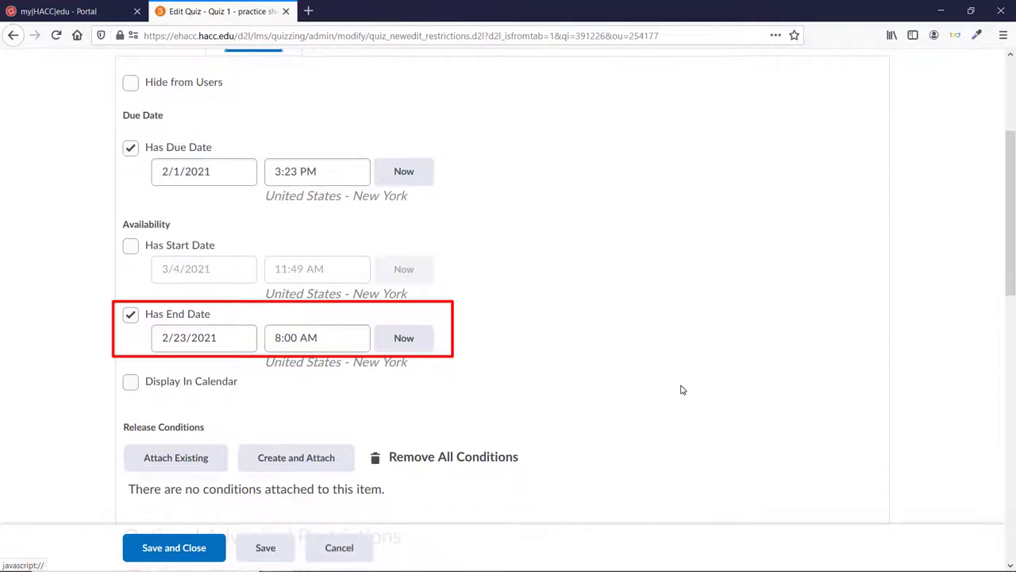
pyautogui.scroll(-3)
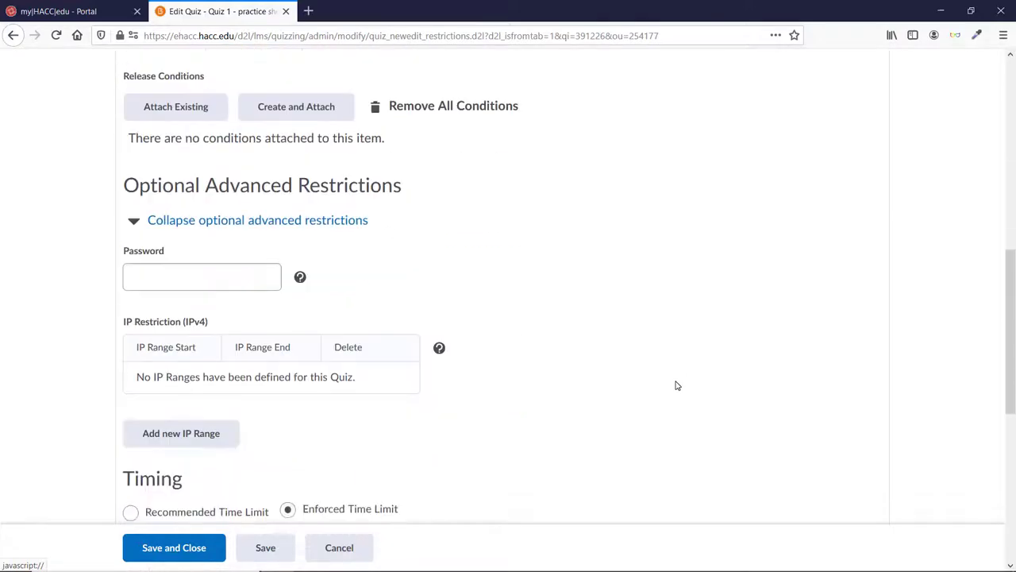
pyautogui.scroll(-3)
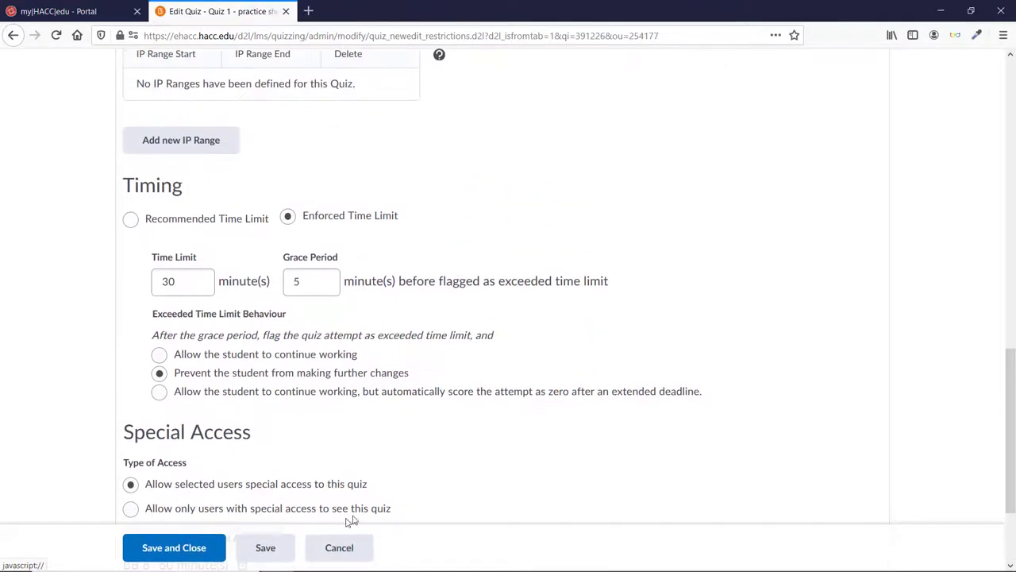
pyautogui.click(174, 546)
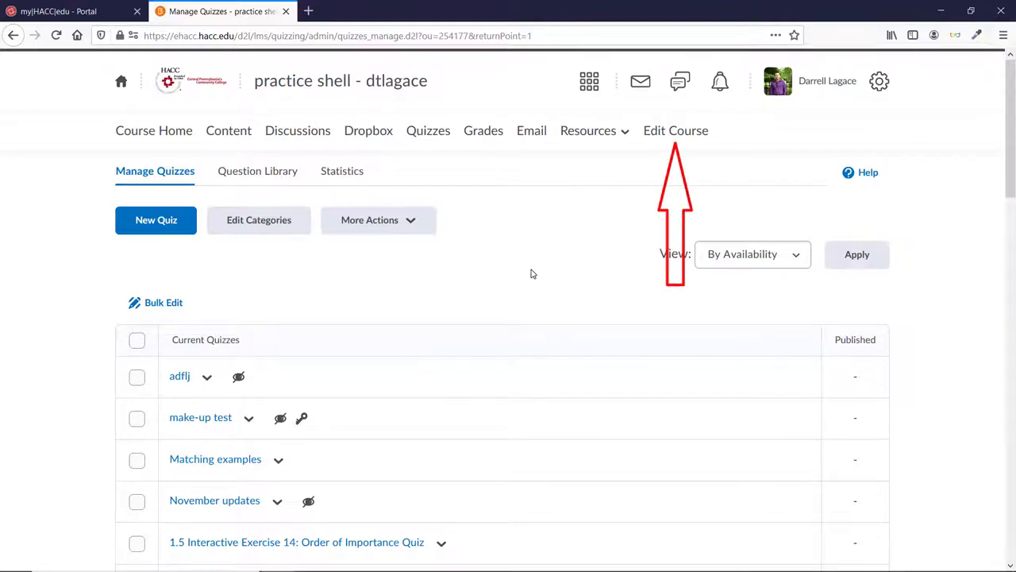
pyautogui.moveTo(648, 171)
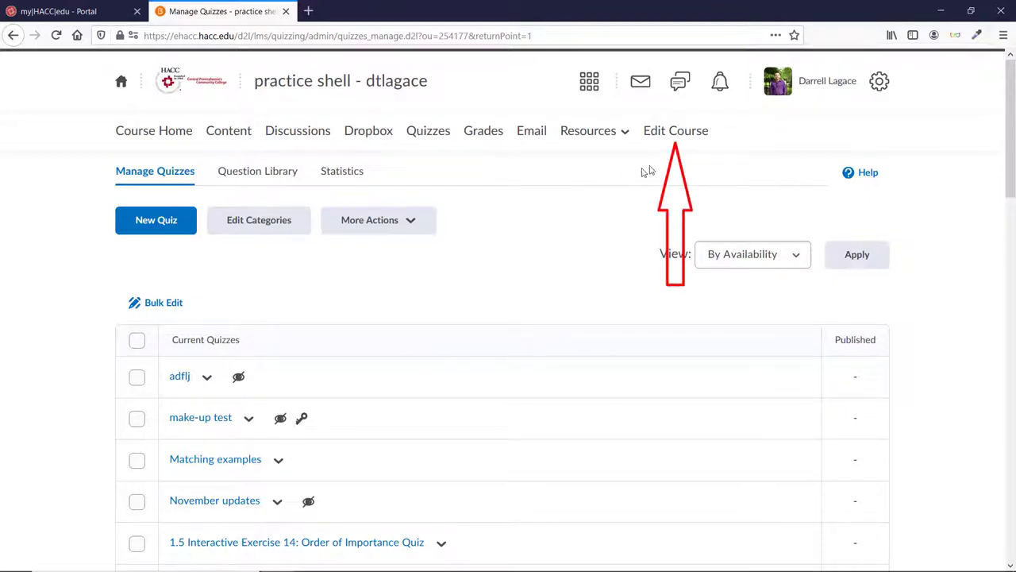
# Show 'Course is active' checked in Course Offering Information via Edit Course.
pyautogui.click(676, 130)
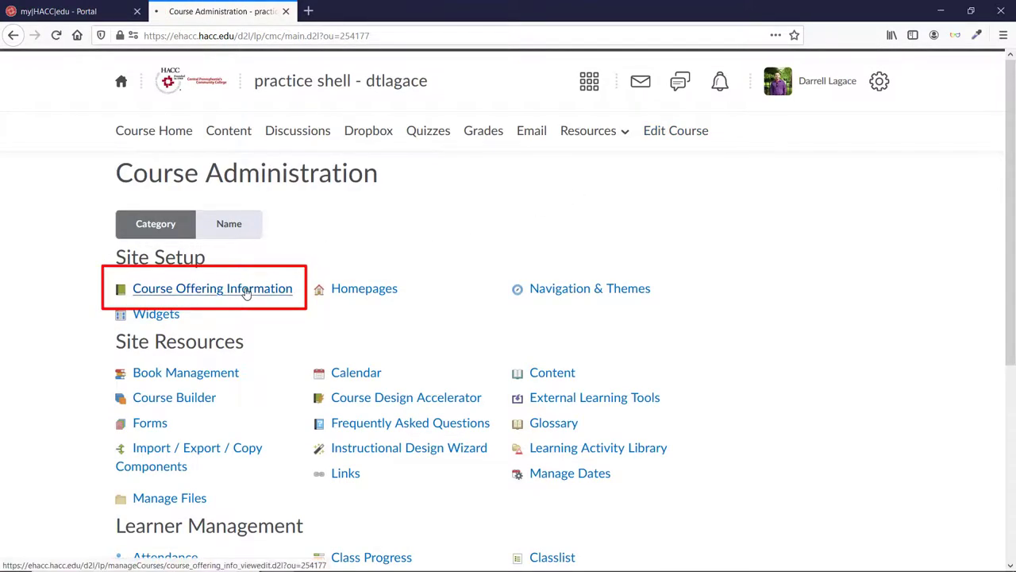
pyautogui.click(213, 289)
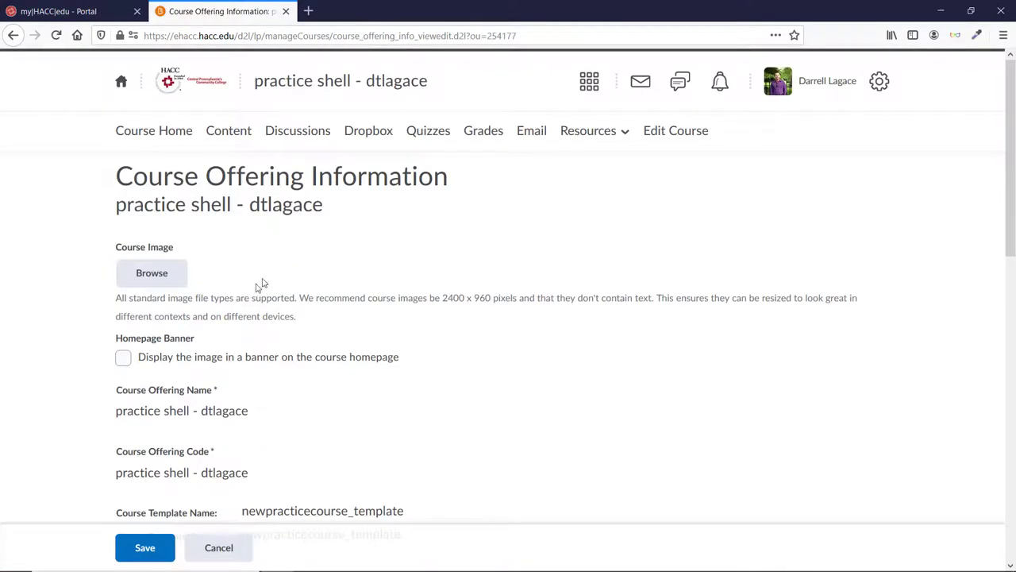
pyautogui.scroll(-3)
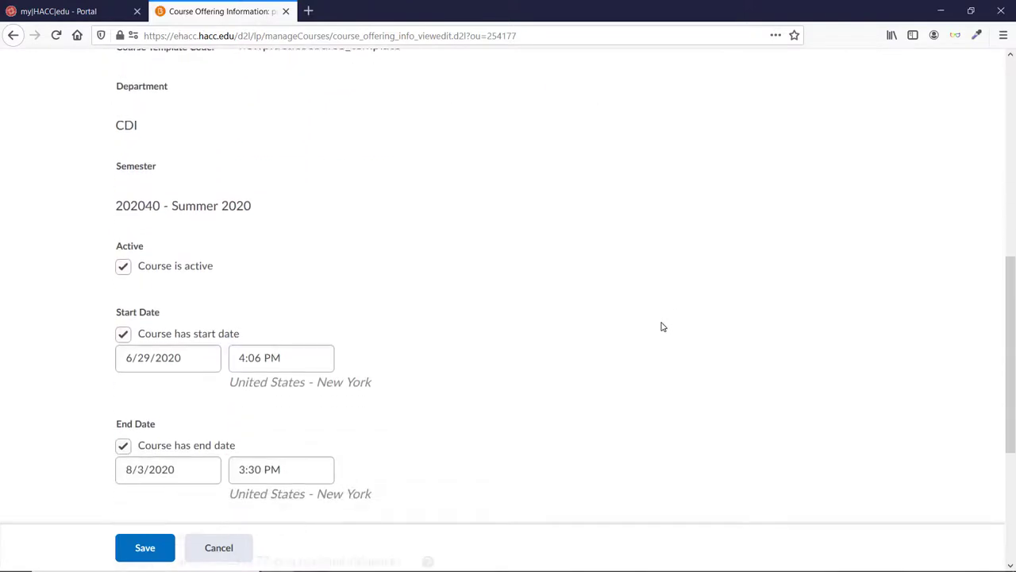
pyautogui.scroll(-3)
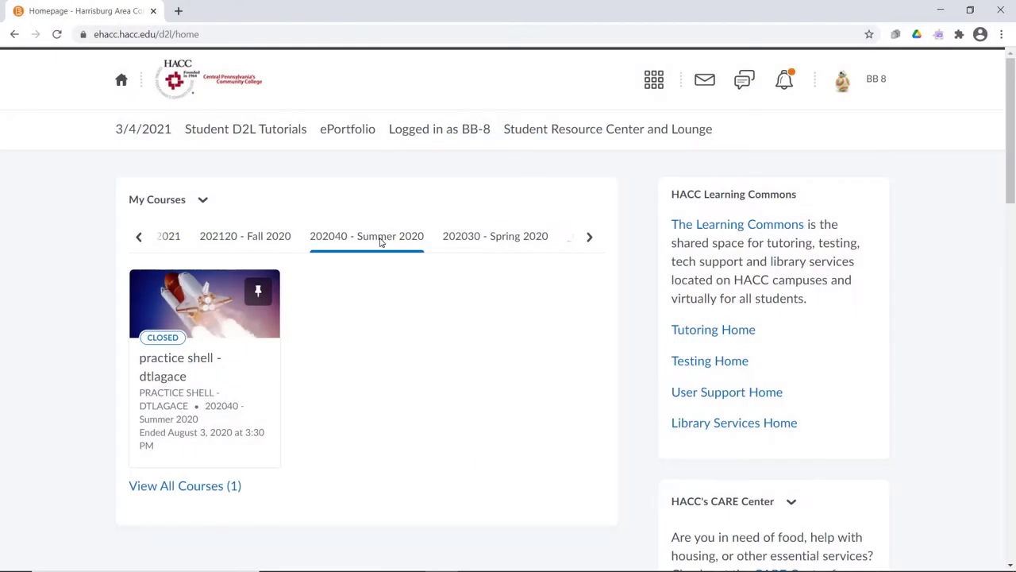
pyautogui.moveTo(575, 411)
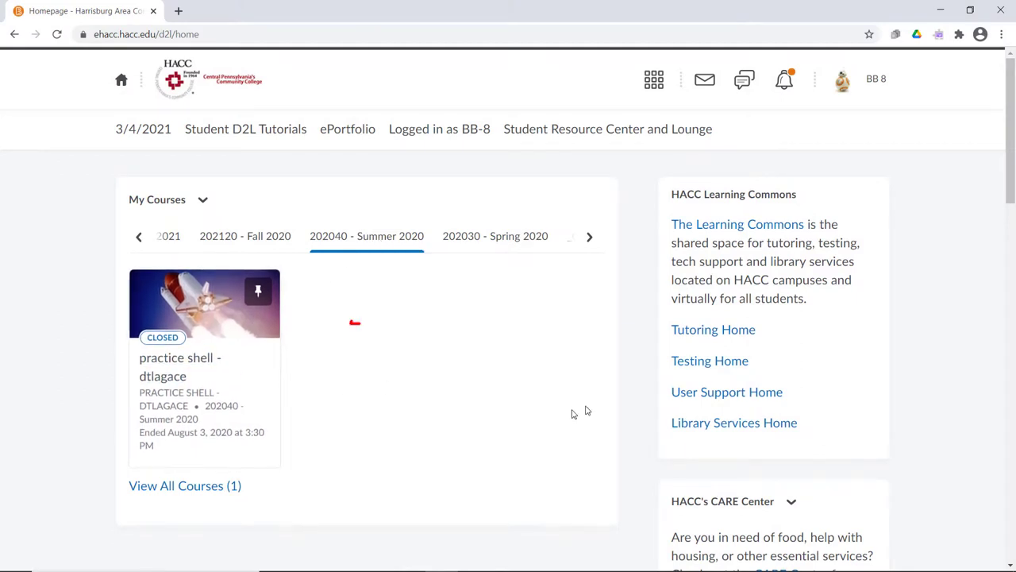